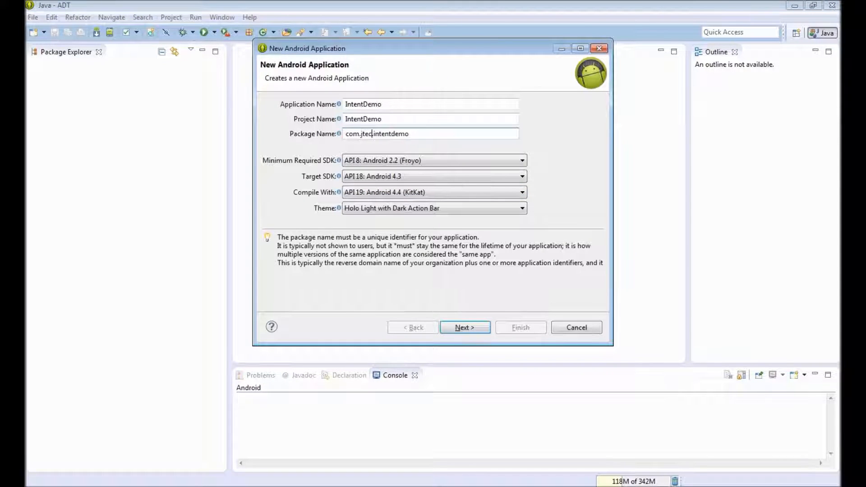
Complete the package name as com.jtechniques.intentdemo for the IntentDemo application.
{"action": "type", "text": "hniques.com\"));"}
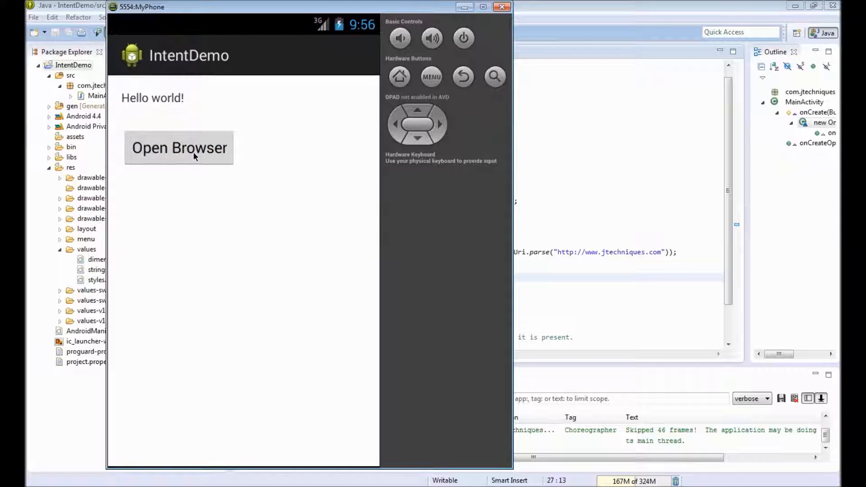
Tap IntentDemo's Open Browser button in the emulator to launch the web page intent.
{"action": "left_click", "coordinate": [178, 147]}
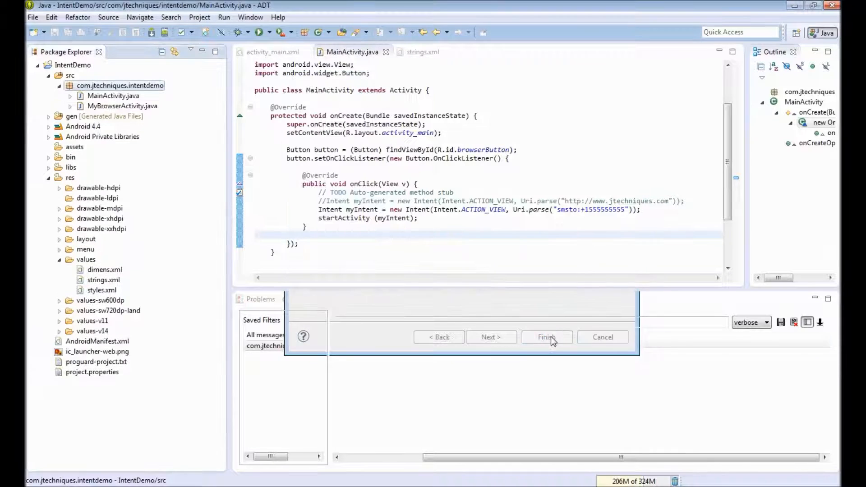
Finish the New Android Activity wizard, creating MyBrowserActivity in IntentDemo.
{"action": "left_click", "coordinate": [547, 336]}
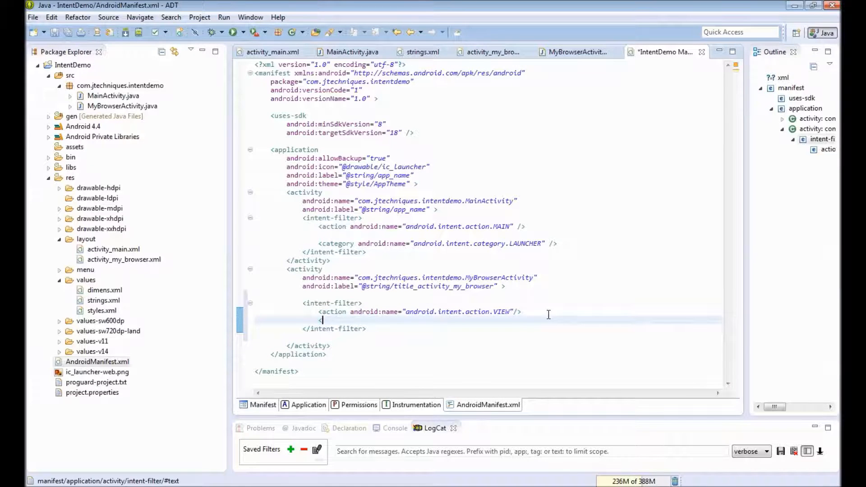
Add <data android:scheme="http" /> to MyBrowserActivity's intent filter in the manifest.
{"action": "type", "text": "<data android:scheme=\"http\" />"}
{"action": "type", "text": "<category android:name=\"android.intent.category.DEFAULT\"/>"}
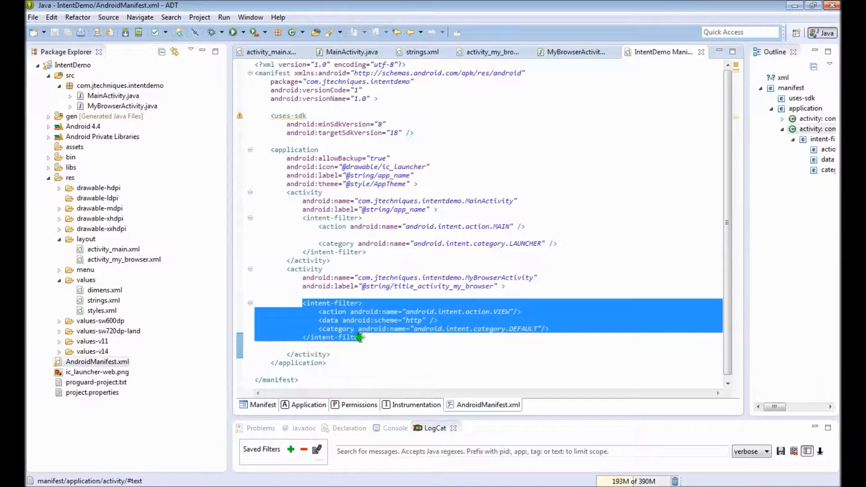
{"action": "left_click", "coordinate": [234, 31]}
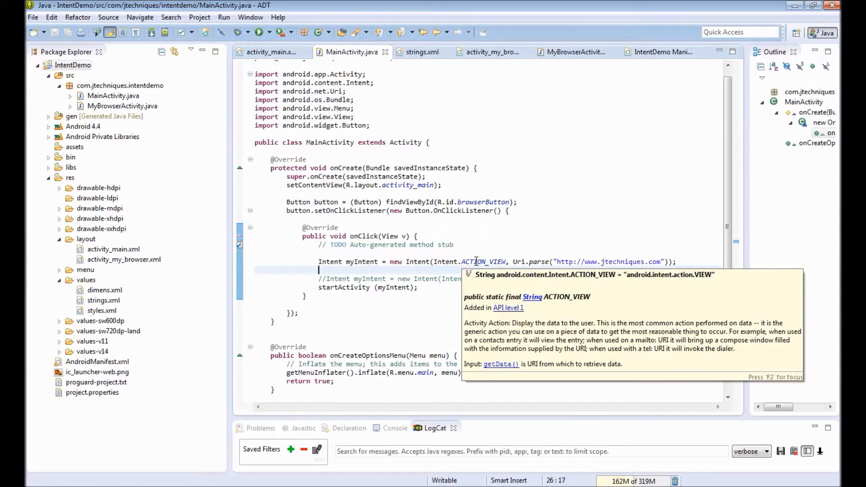
Return to AndroidManifest.xml showing the http scheme in MyBrowserActivity's filter.
{"action": "left_click", "coordinate": [664, 51]}
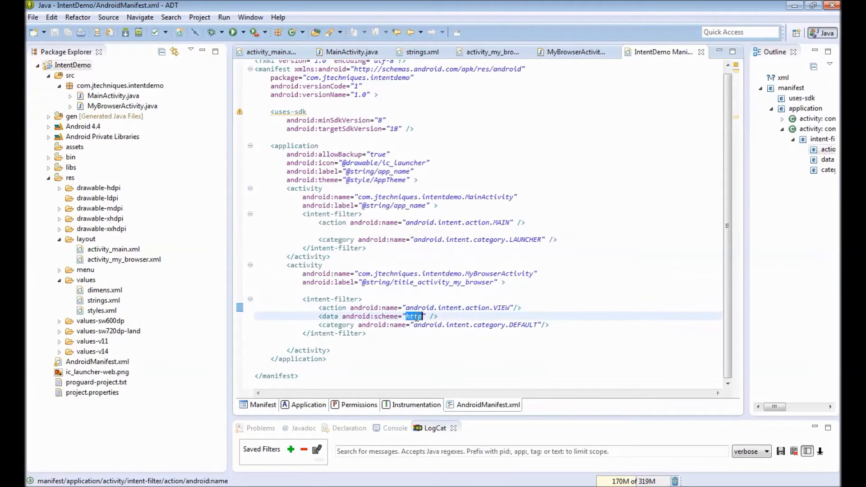